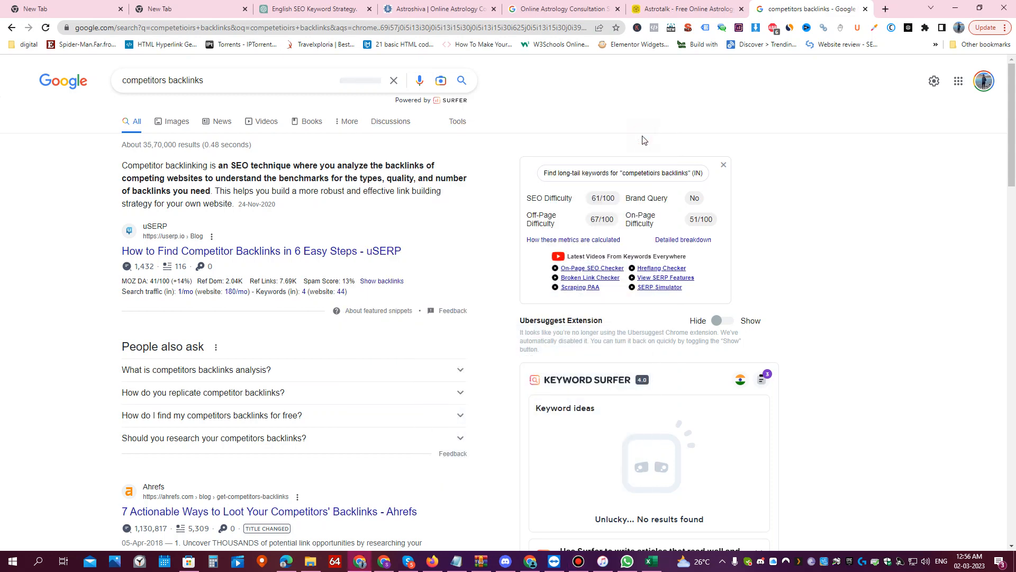
Step: Open a fresh Chrome tab showing the Google start page
{"action": "left_click", "coordinate": [884, 9]}
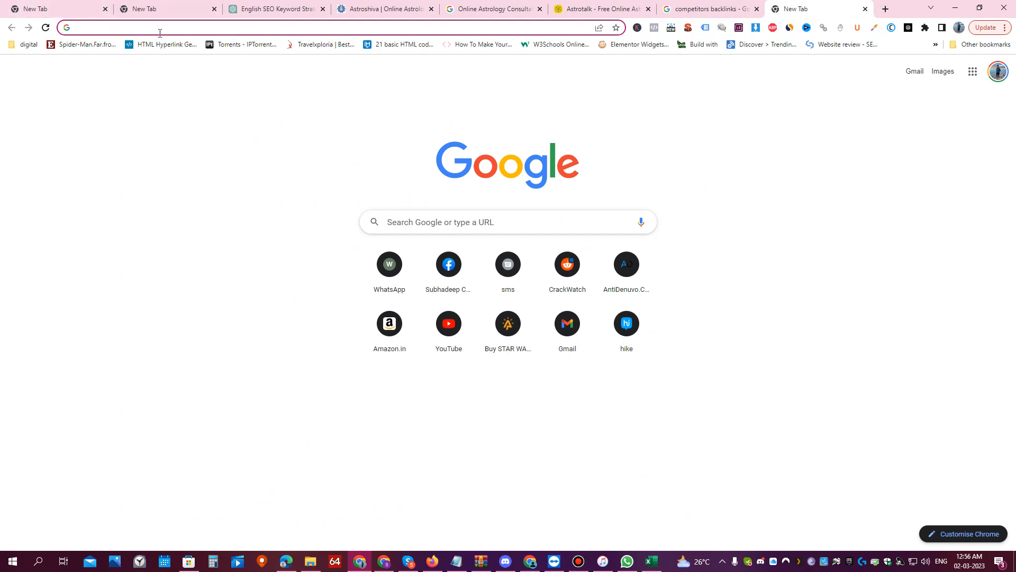
Step: Search Google for 'sc' Screaming Frog, reach the SEO Spider page and dismiss the download prompt
{"action": "type", "text": "sc"}
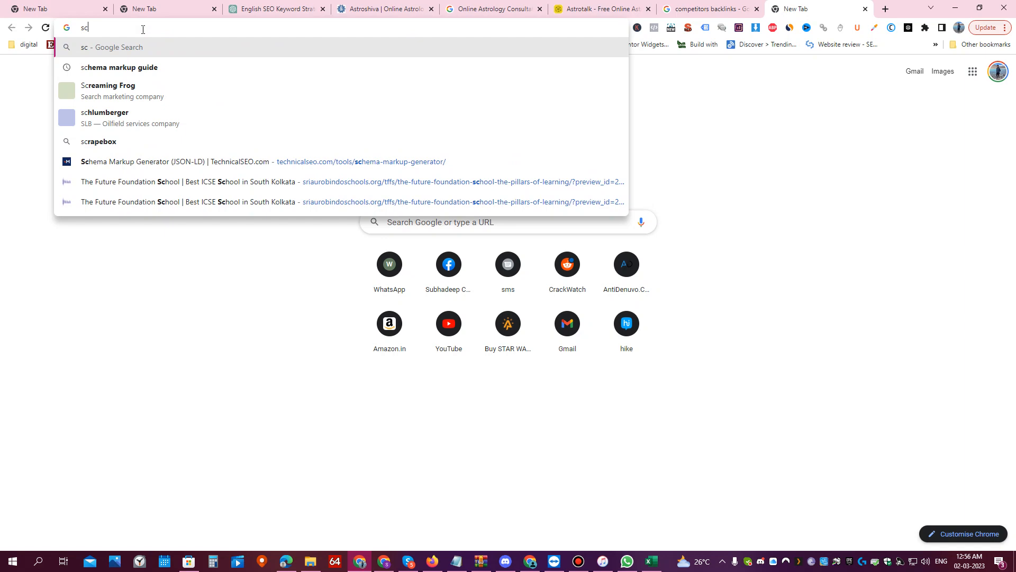
{"action": "left_click", "coordinate": [108, 91]}
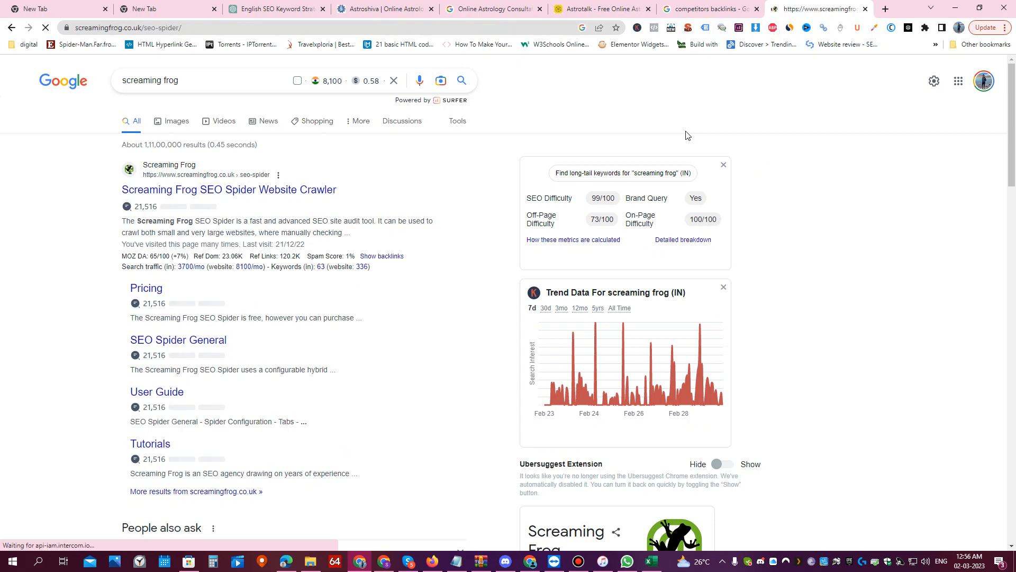
{"action": "left_click", "coordinate": [229, 189]}
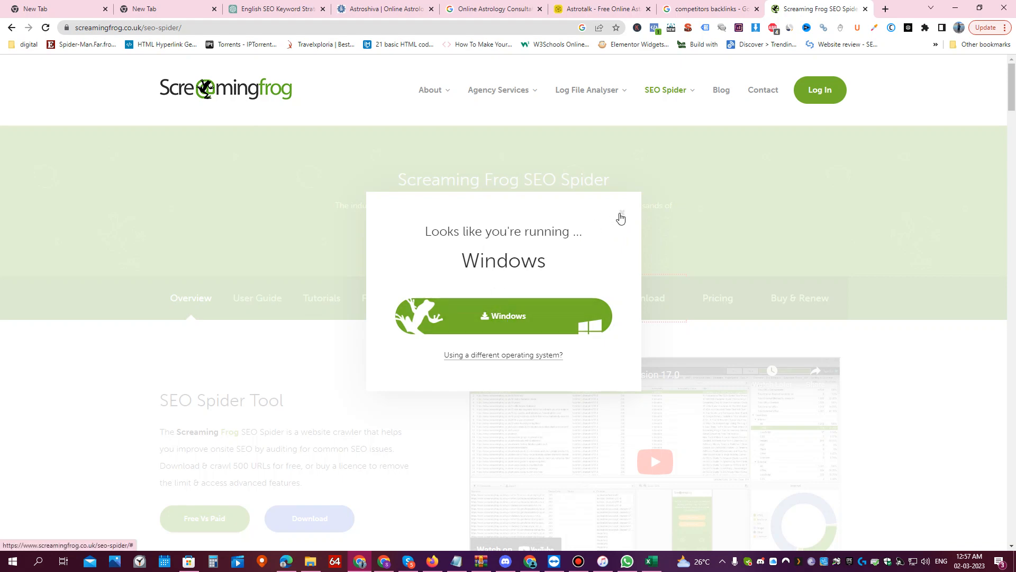
{"action": "left_click", "coordinate": [620, 217]}
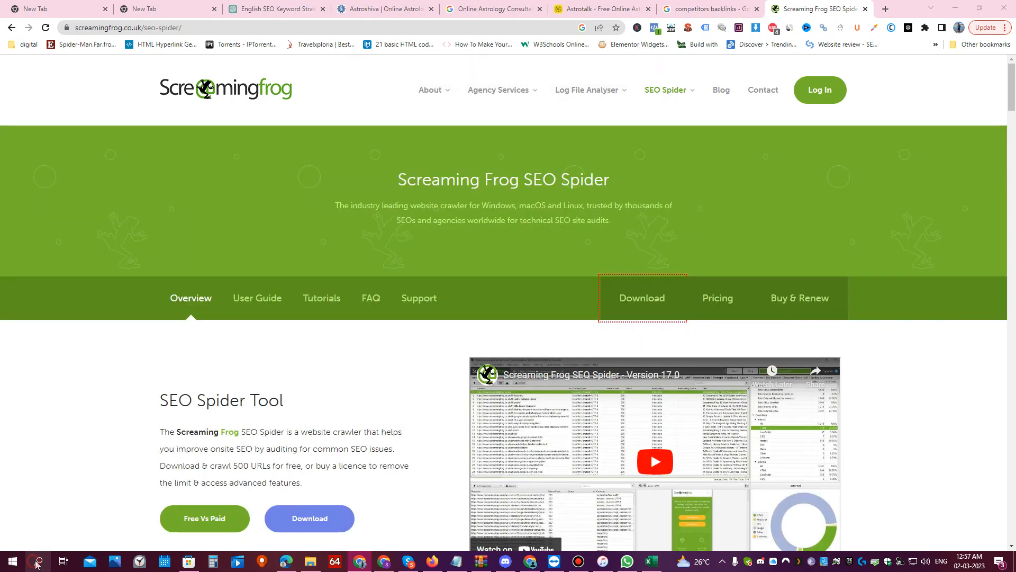
Step: Launch SEO Spider from the taskbar and decline the New Version Available offer
{"action": "left_click", "coordinate": [36, 561]}
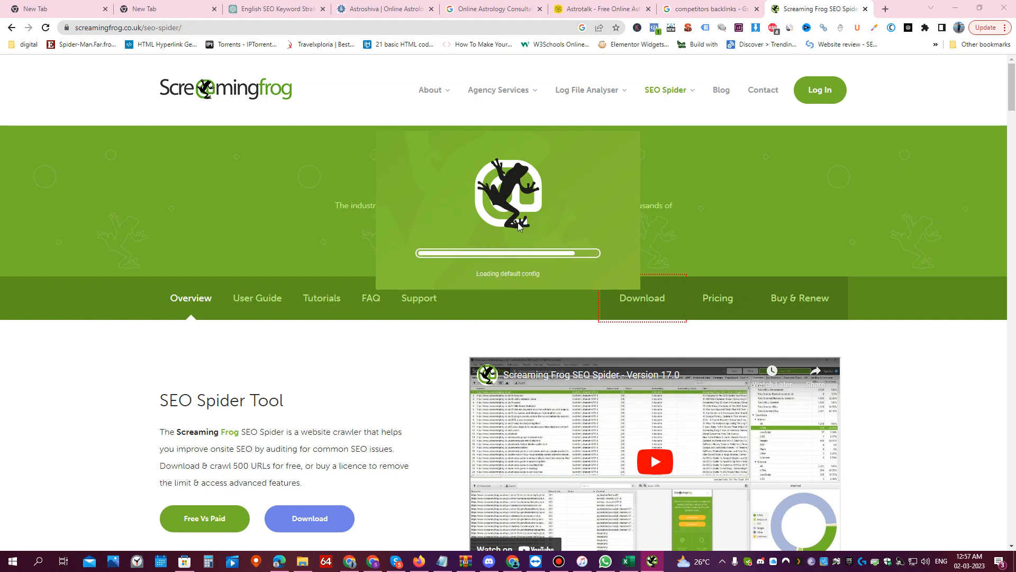
{"action": "mouse_move", "coordinate": [593, 247]}
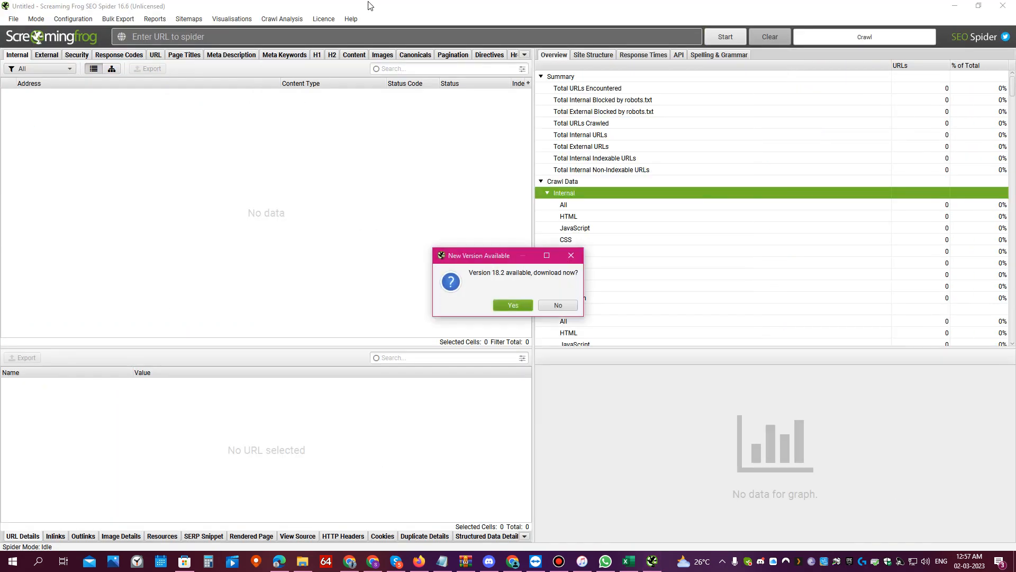
{"action": "left_click", "coordinate": [556, 305]}
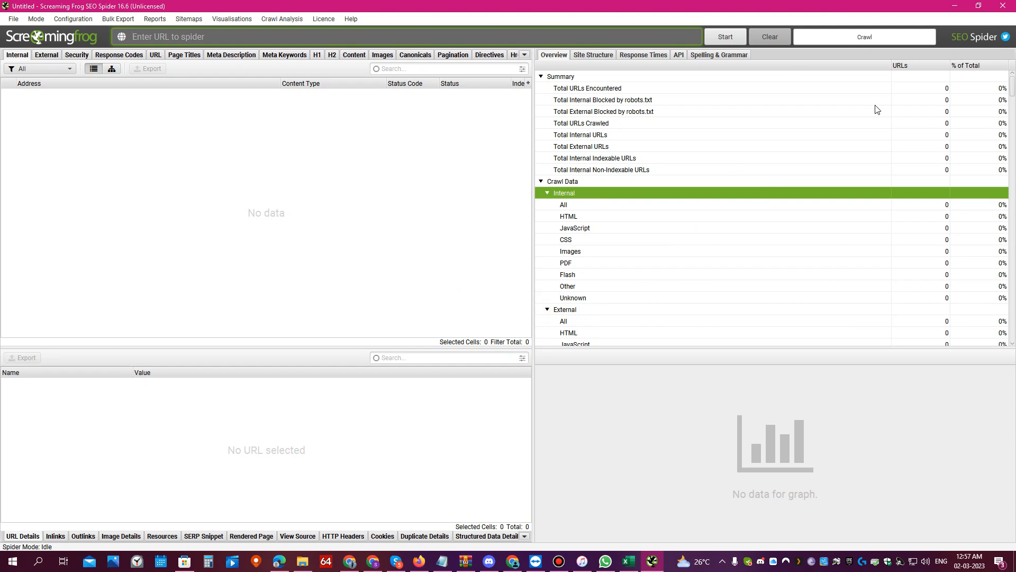
{"action": "mouse_move", "coordinate": [978, 6]}
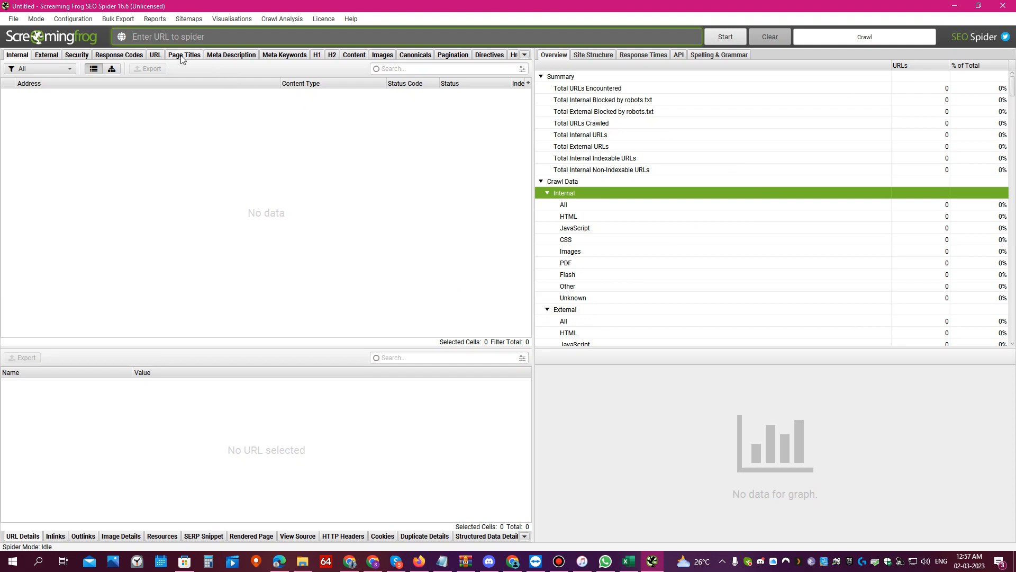
{"action": "mouse_move", "coordinate": [334, 57]}
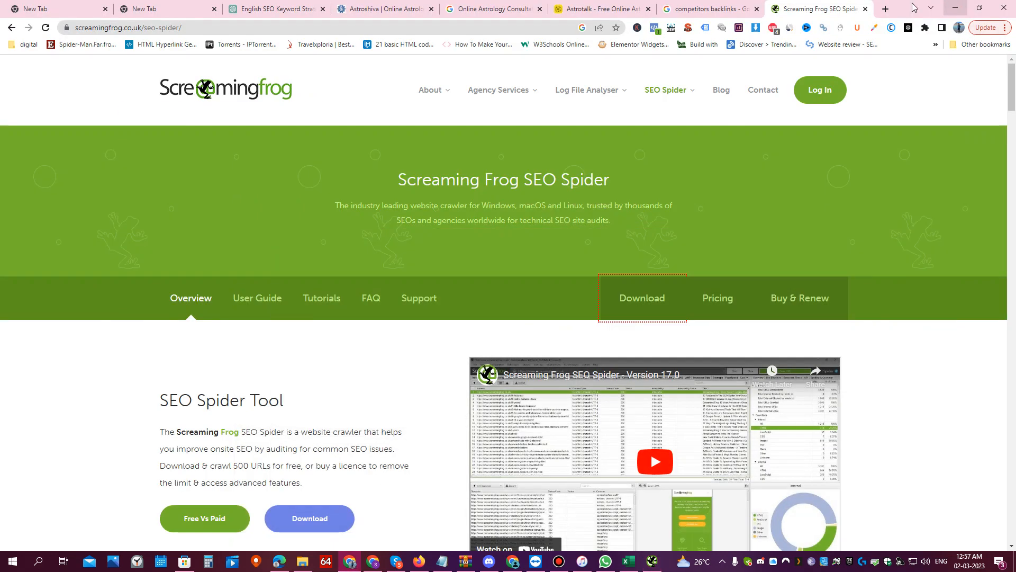
{"action": "left_click", "coordinate": [382, 8]}
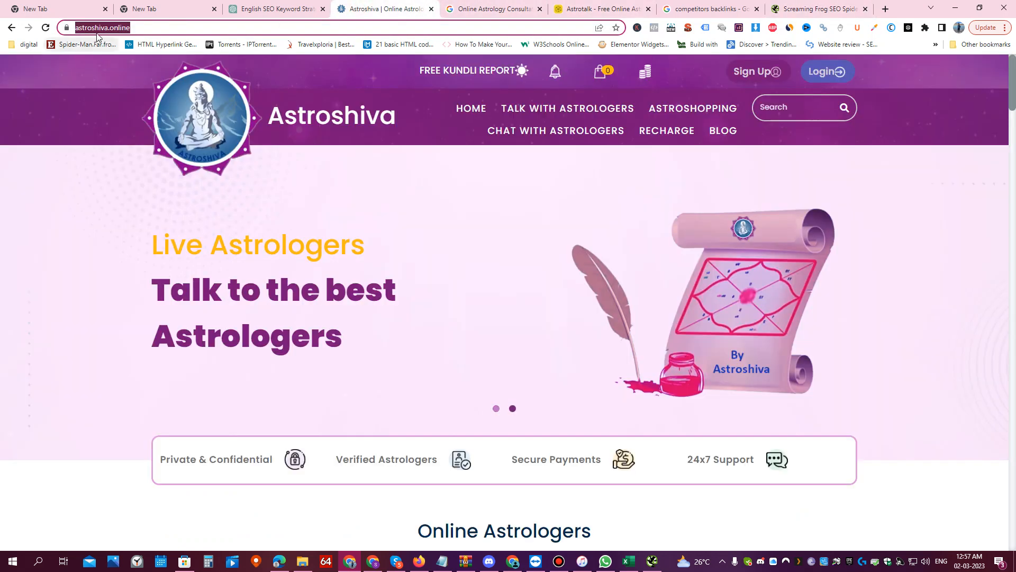
{"action": "mouse_move", "coordinate": [700, 261]}
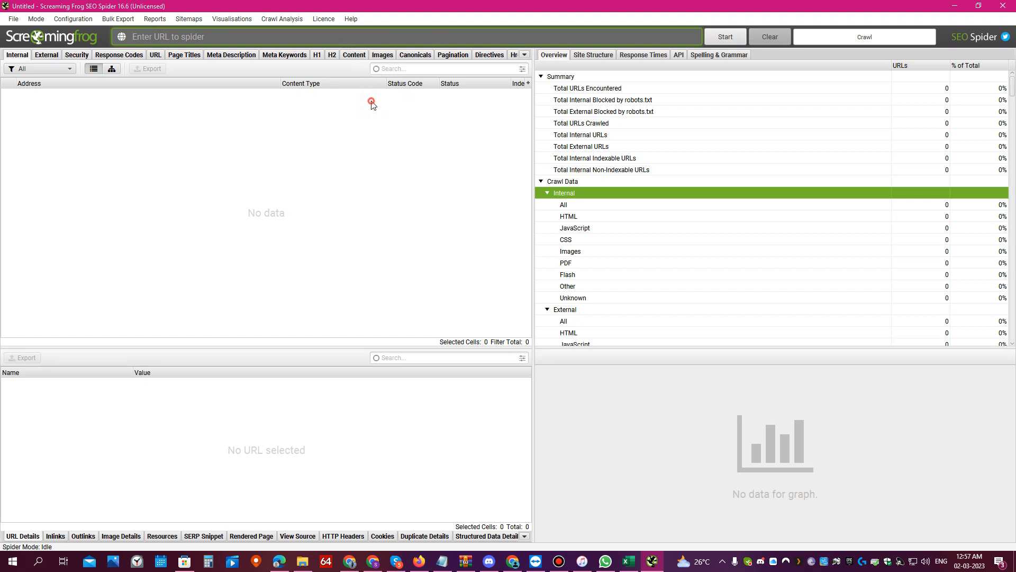
{"action": "type", "text": "https://astroshiva.online/"}
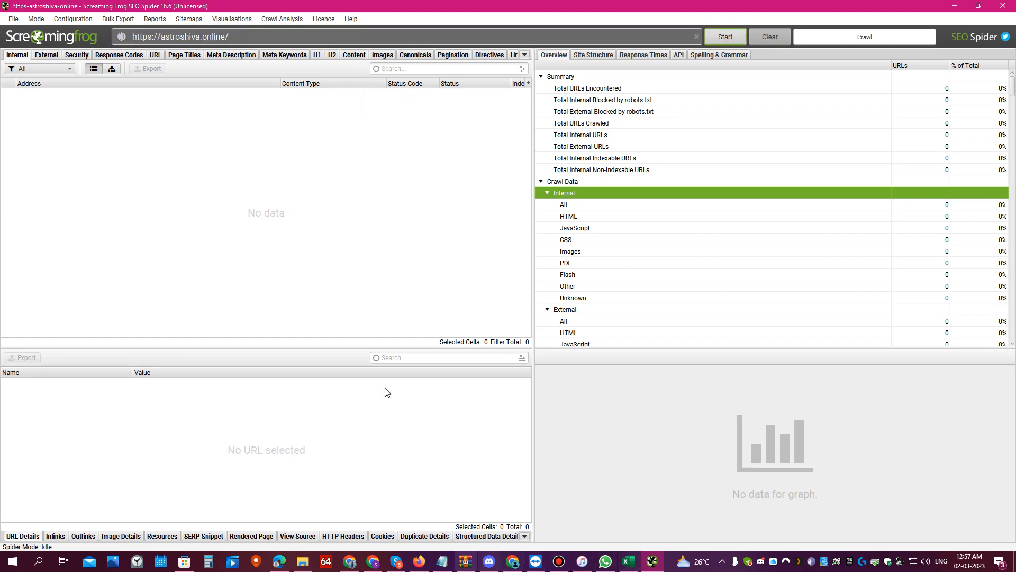
Step: Crawl astroshiva.online to 100%, listing 151 encountered and 143 internal URLs
{"action": "left_click", "coordinate": [724, 36]}
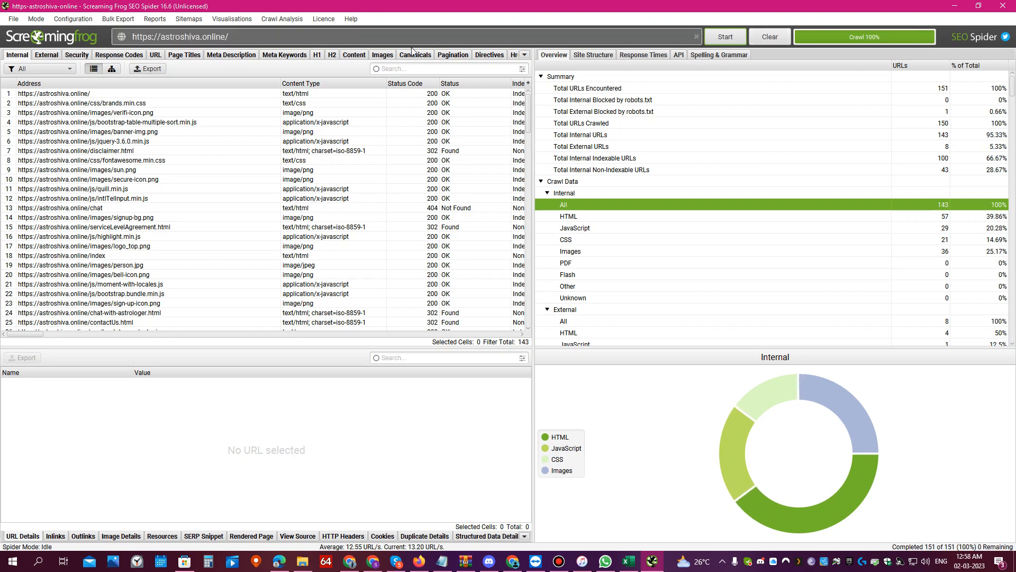
{"action": "mouse_move", "coordinate": [368, 188]}
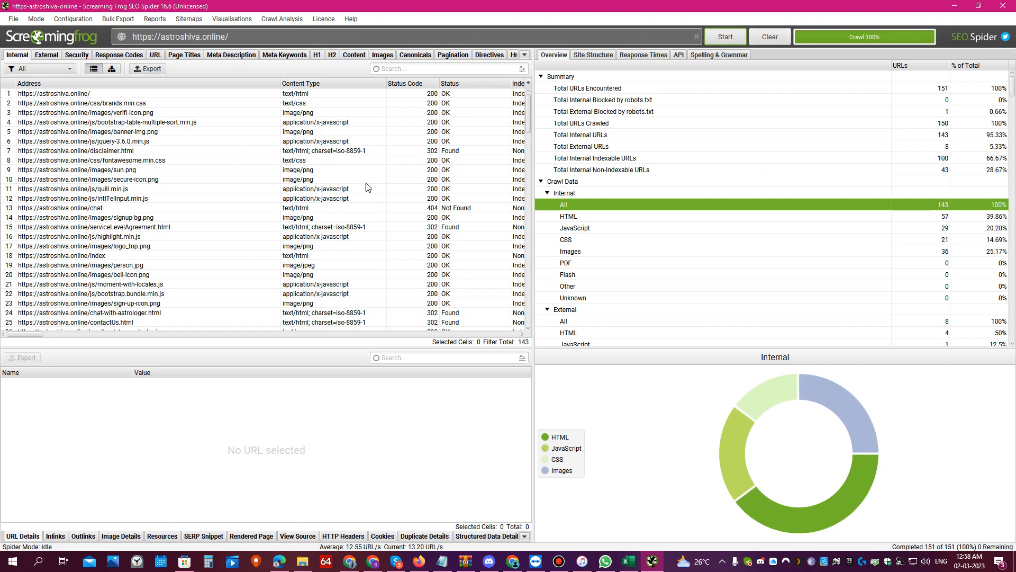
{"action": "mouse_move", "coordinate": [360, 188]}
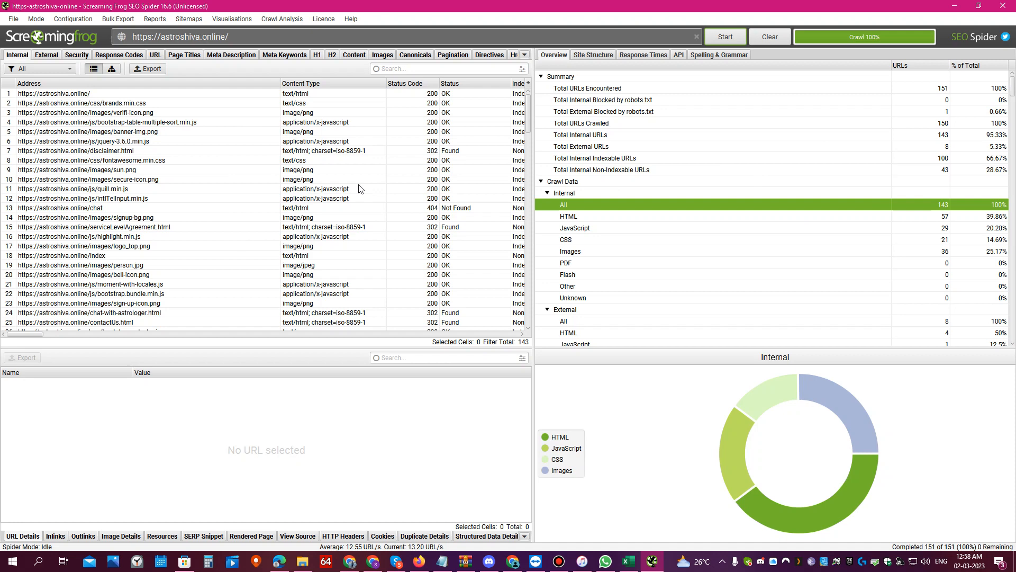
{"action": "mouse_move", "coordinate": [824, 168]}
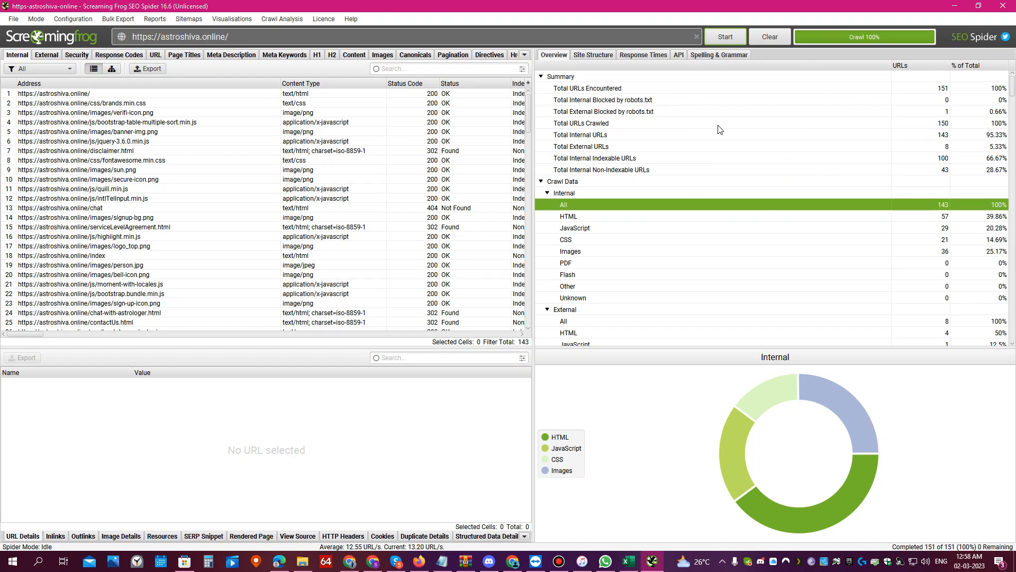
{"action": "mouse_move", "coordinate": [199, 67]}
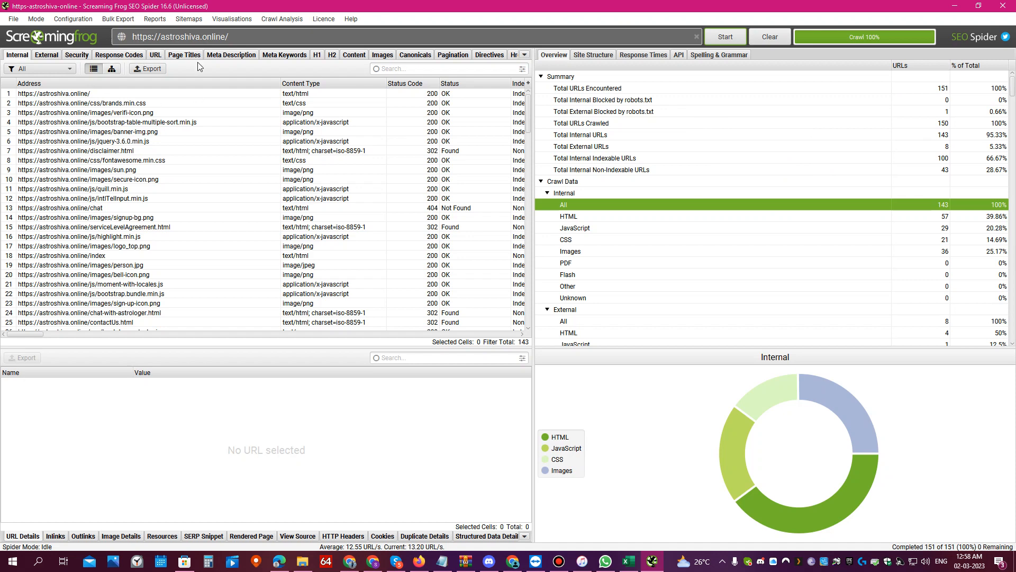
Step: Review the 30 page titles with Title 1 Length and inspect the astrologers-in-india page's details
{"action": "left_click", "coordinate": [184, 54]}
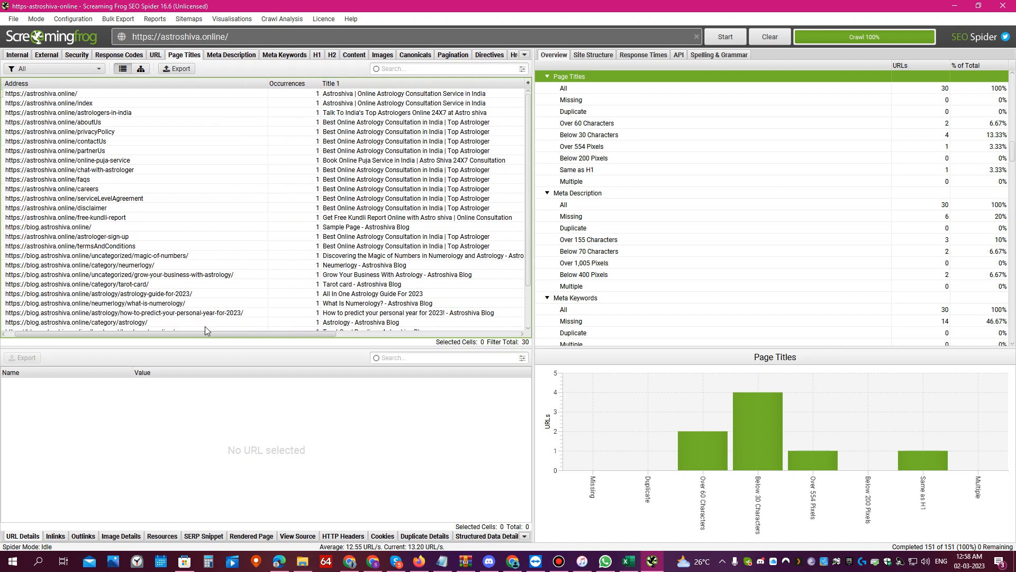
{"action": "scroll", "scroll_direction": "right", "scroll_amount": 3}
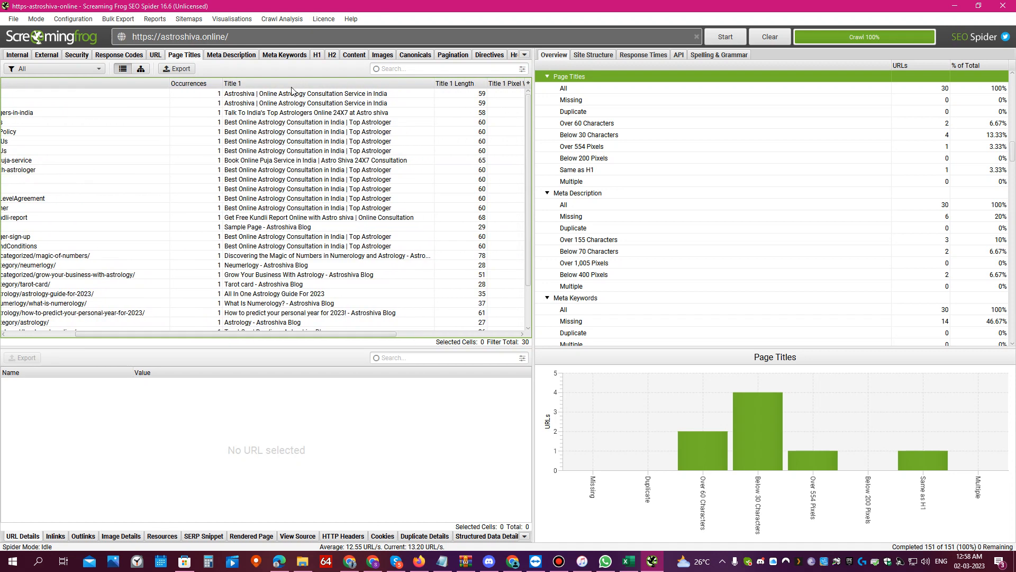
{"action": "left_click", "coordinate": [305, 113]}
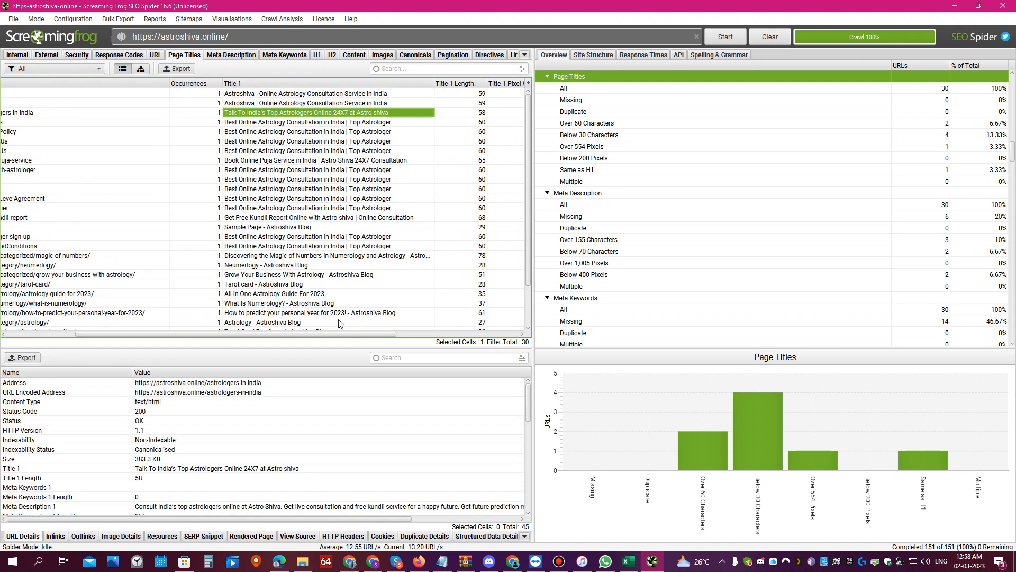
{"action": "left_click", "coordinate": [55, 69]}
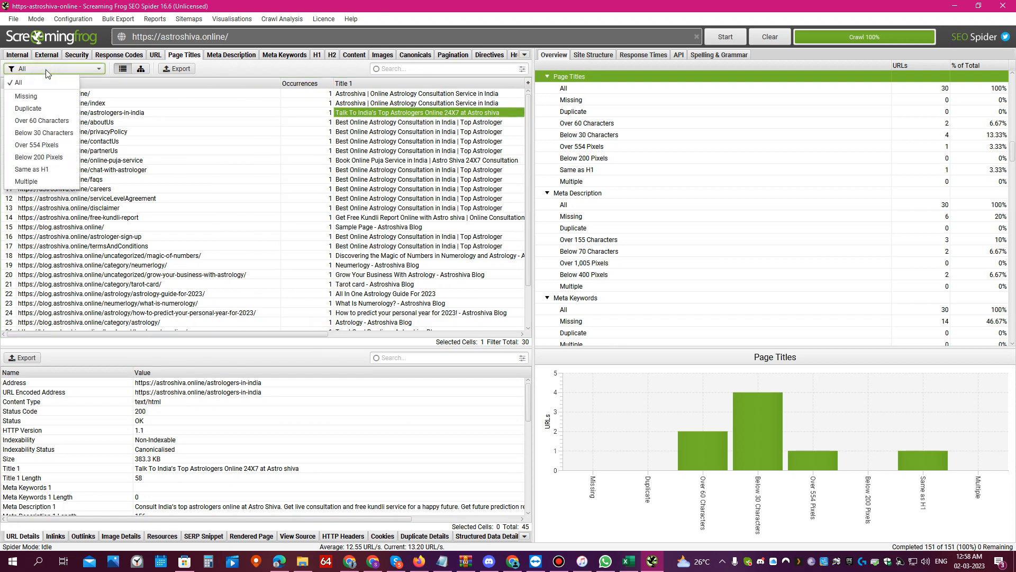
Step: Filter page titles by Missing, Duplicate and Over 60 Characters, revealing two overlong titles
{"action": "left_click", "coordinate": [25, 96]}
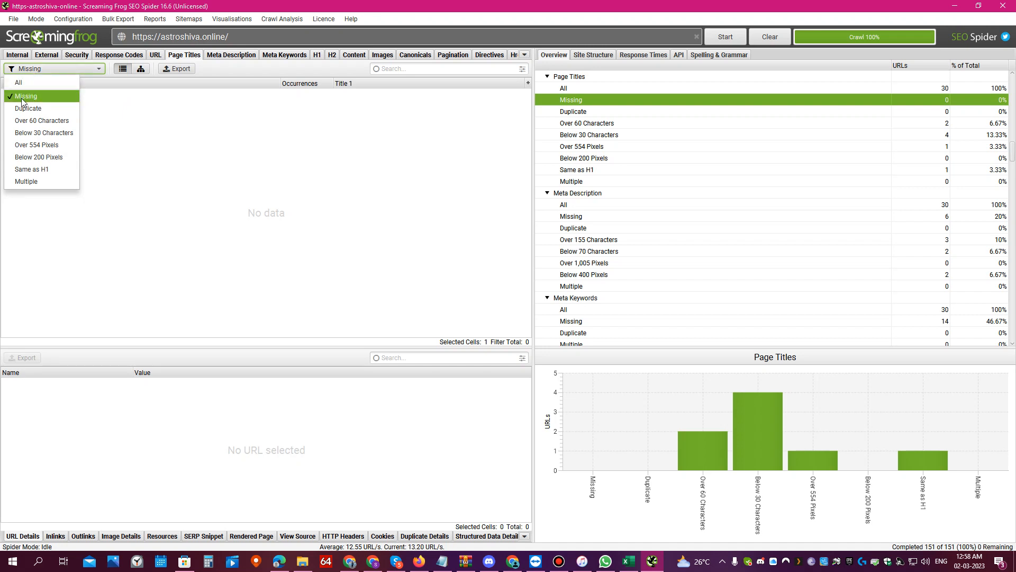
{"action": "mouse_move", "coordinate": [161, 104]}
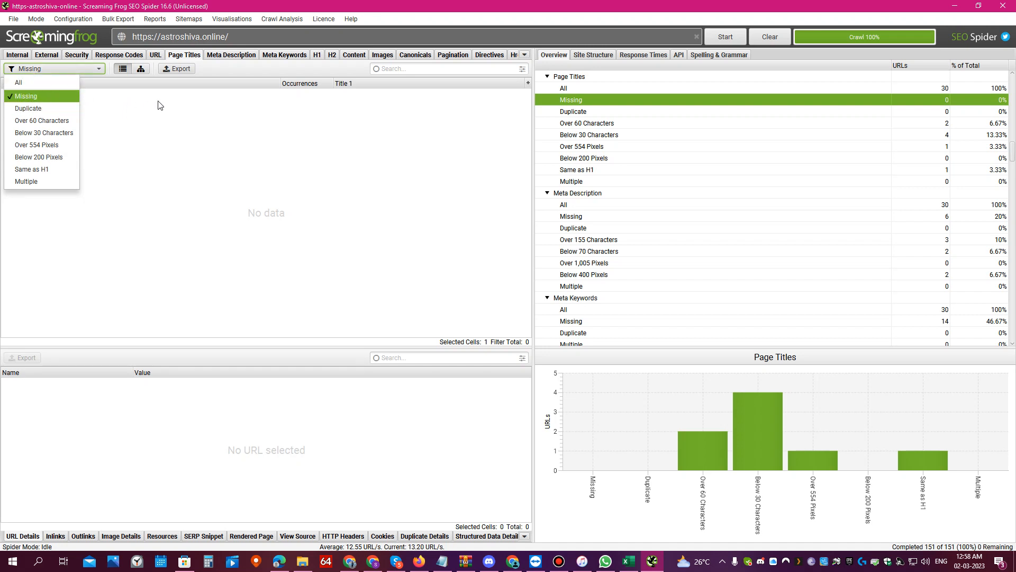
{"action": "mouse_move", "coordinate": [197, 141]}
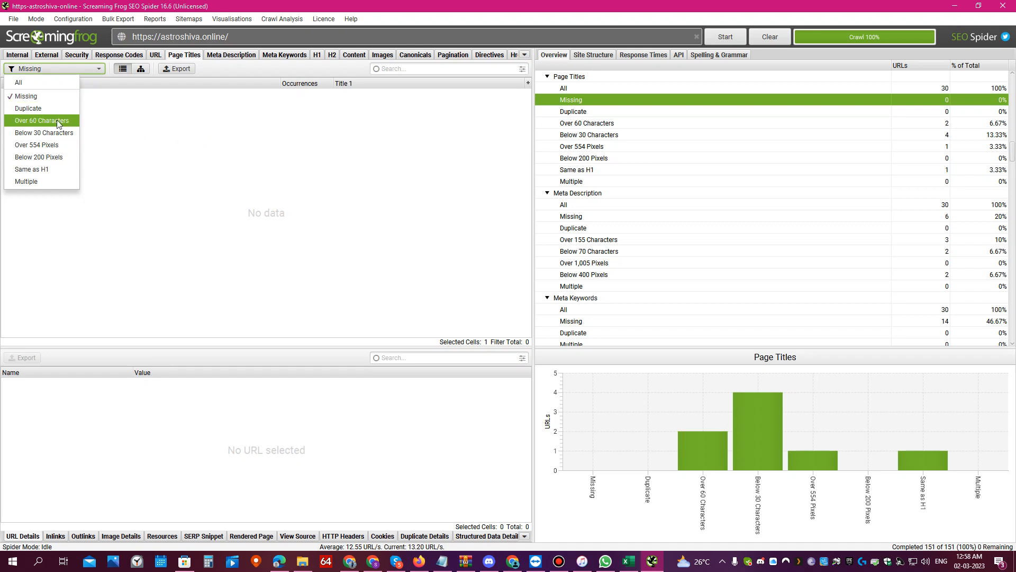
{"action": "left_click", "coordinate": [28, 108]}
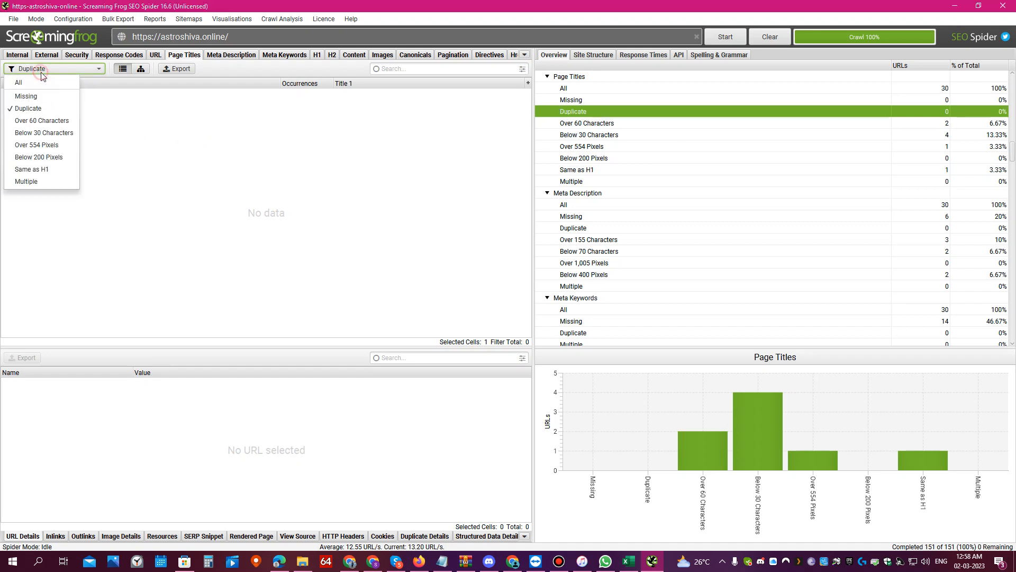
{"action": "left_click", "coordinate": [41, 120]}
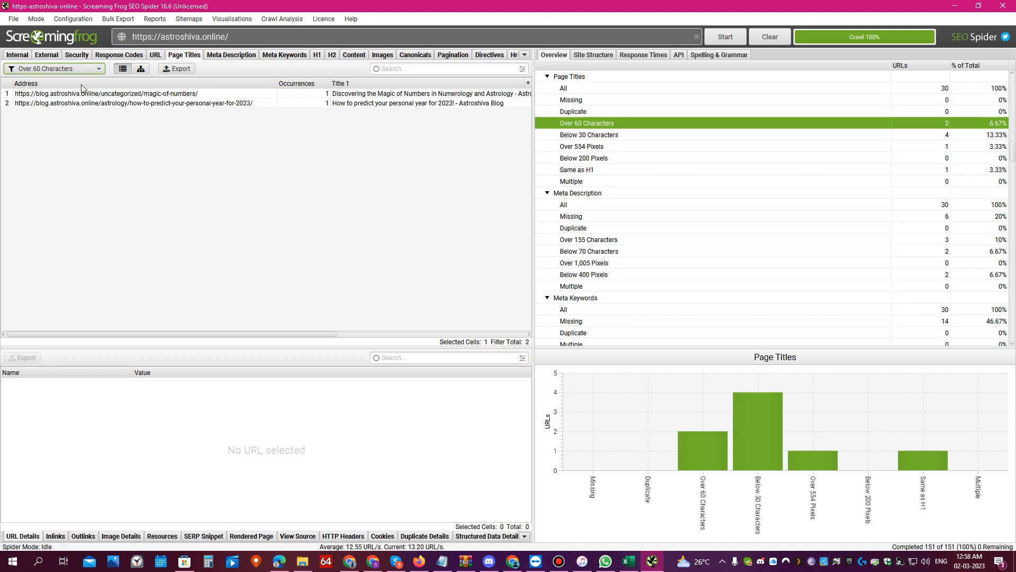
{"action": "mouse_move", "coordinate": [287, 333]}
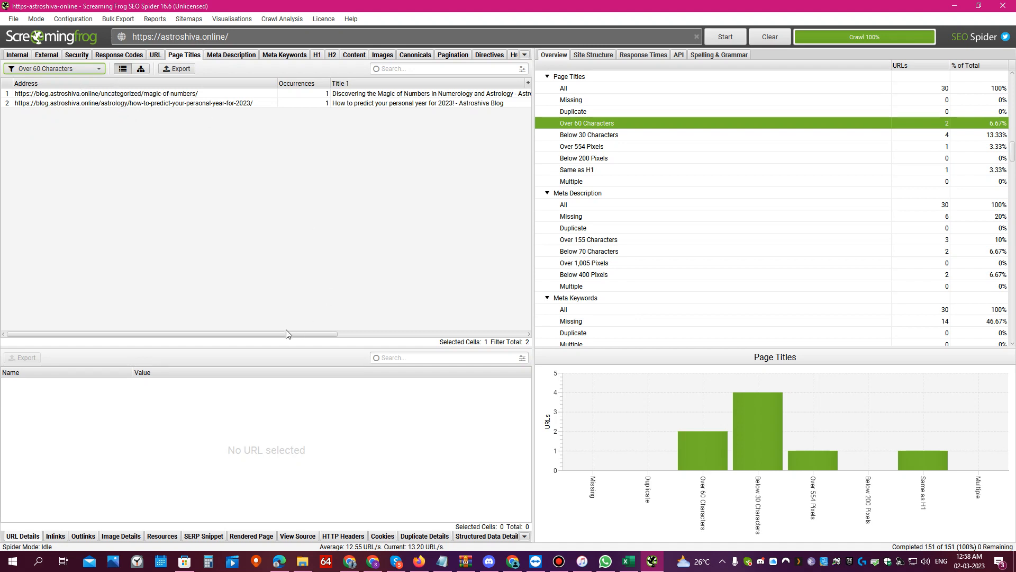
{"action": "scroll", "scroll_direction": "right", "scroll_amount": 3}
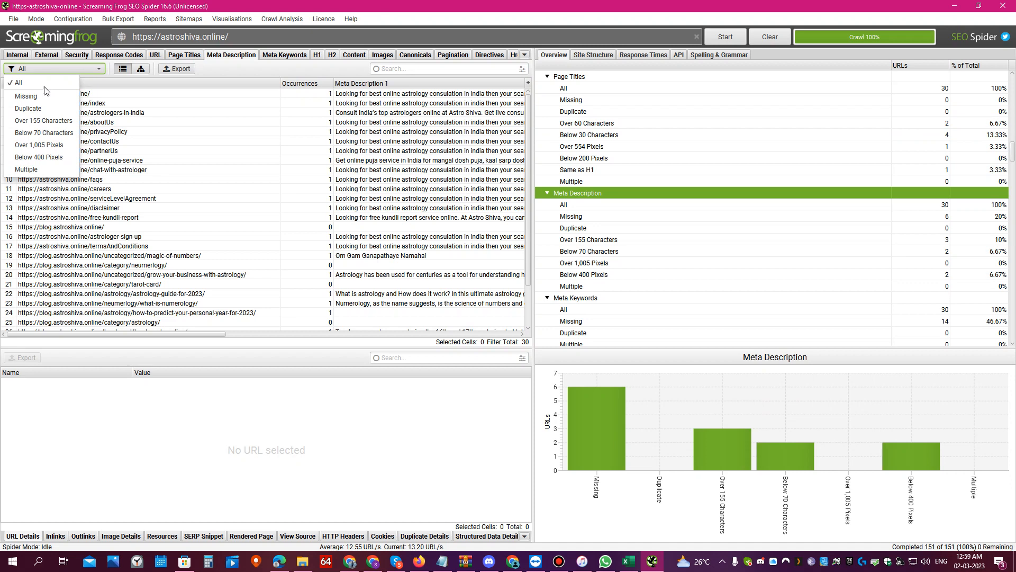
Step: List the six pages missing a meta description and select all of their URLs
{"action": "left_click", "coordinate": [26, 96]}
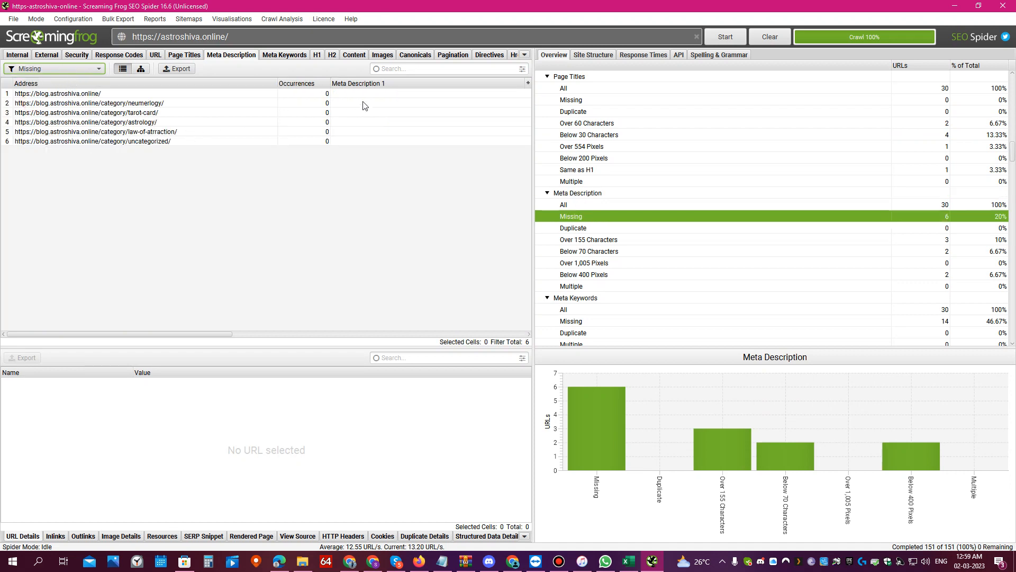
{"action": "left_click_drag", "start_coordinate": [58, 93], "coordinate": [57, 113]}
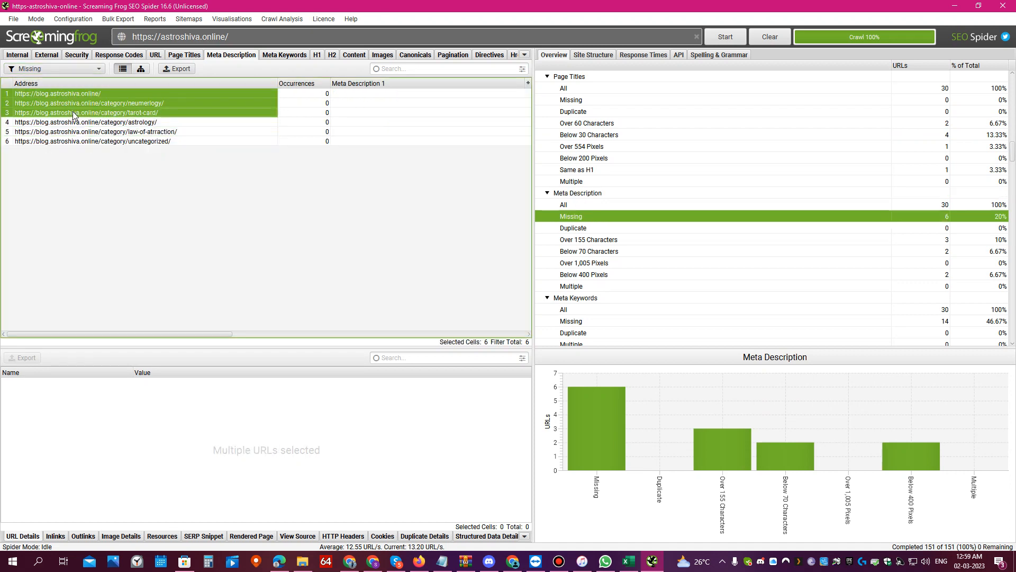
{"action": "left_click", "coordinate": [91, 141]}
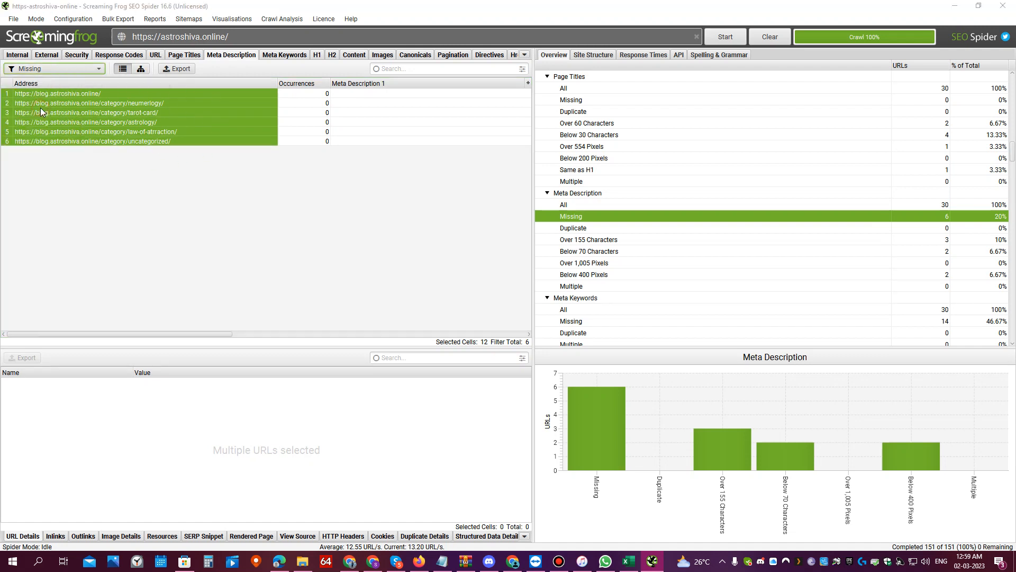
Step: Check the three meta descriptions over 155 and two below 70 characters, then move to H1
{"action": "left_click", "coordinate": [589, 239]}
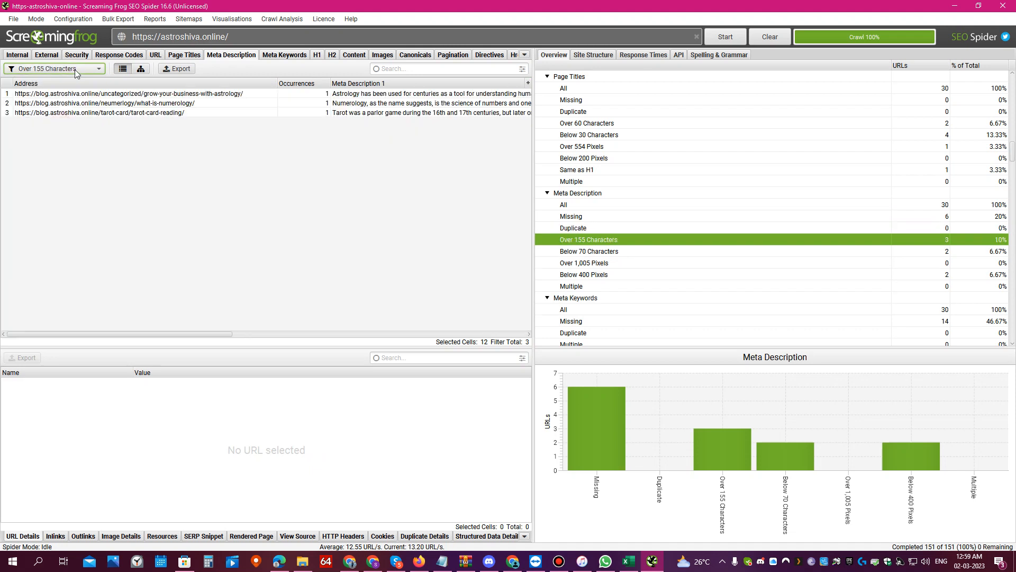
{"action": "left_click", "coordinate": [589, 251]}
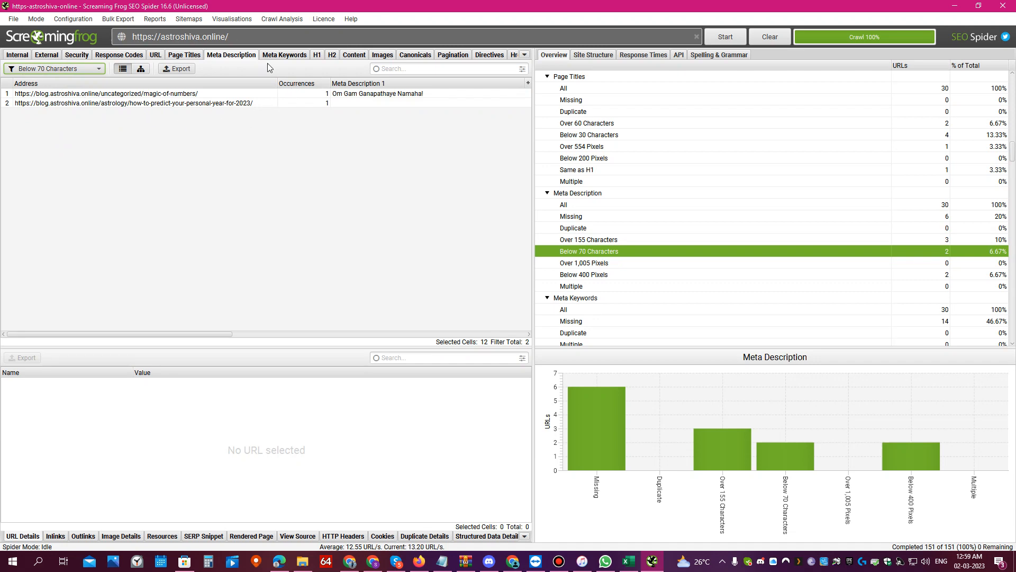
{"action": "mouse_move", "coordinate": [324, 65]}
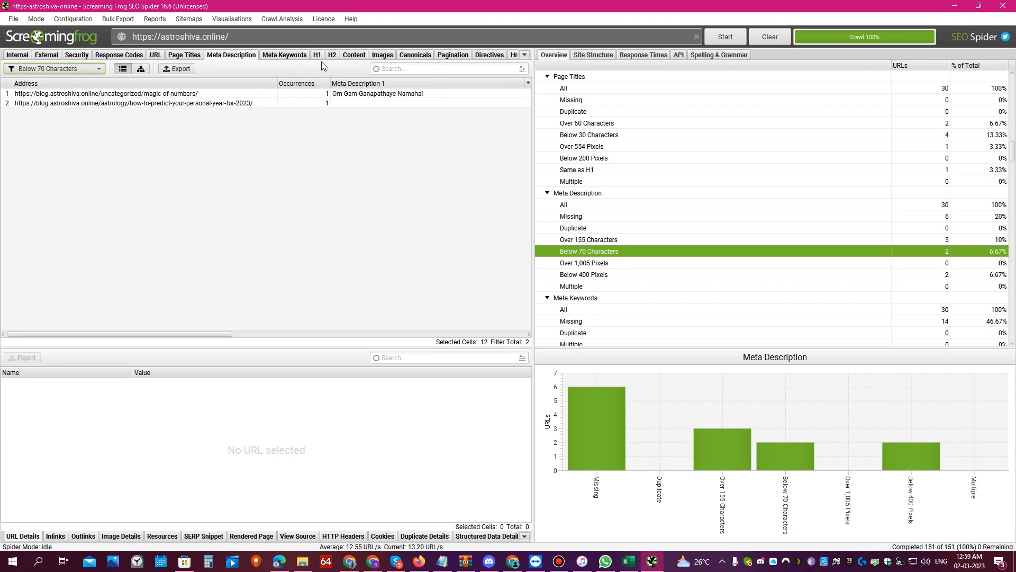
{"action": "left_click", "coordinate": [317, 54]}
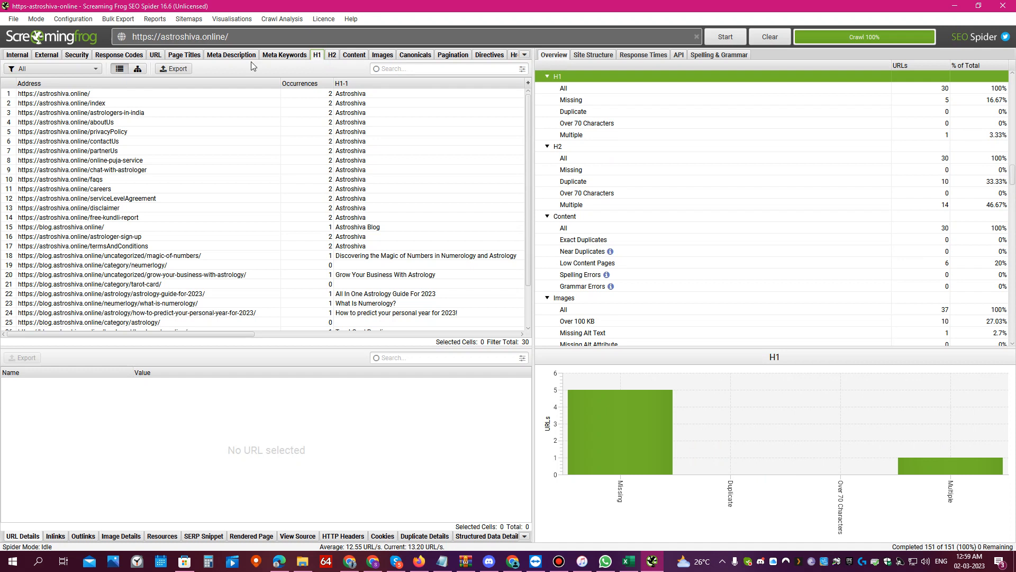
Step: Show the five pages missing an H1, then confirm no H2 exceeds 70 characters
{"action": "left_click", "coordinate": [571, 100]}
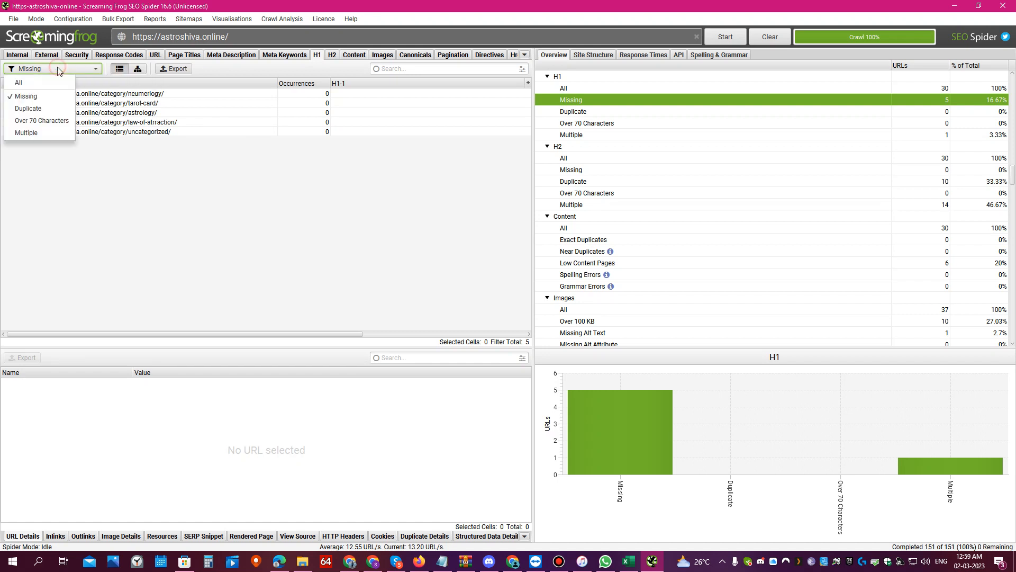
{"action": "left_click", "coordinate": [28, 108]}
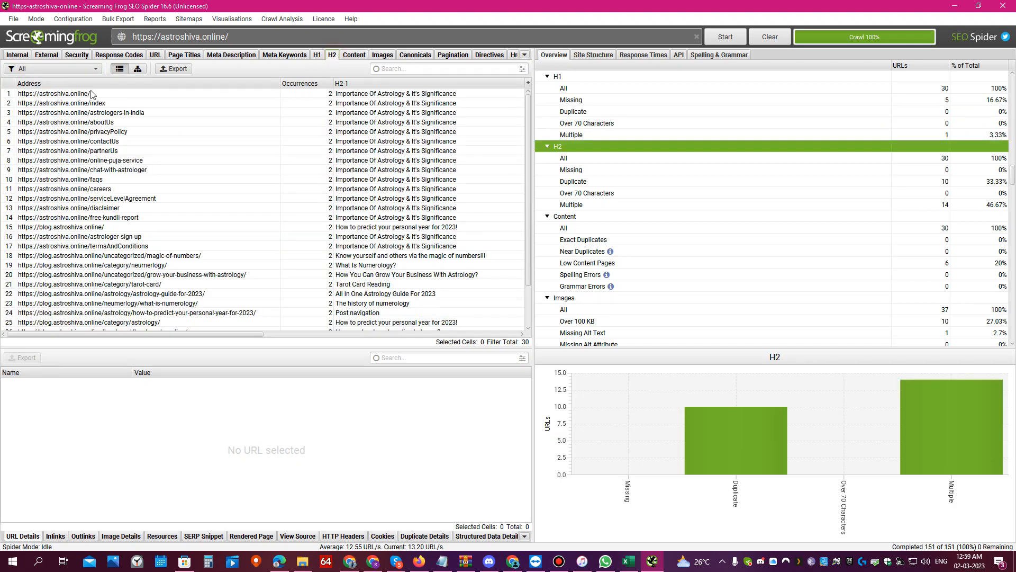
{"action": "left_click", "coordinate": [52, 69]}
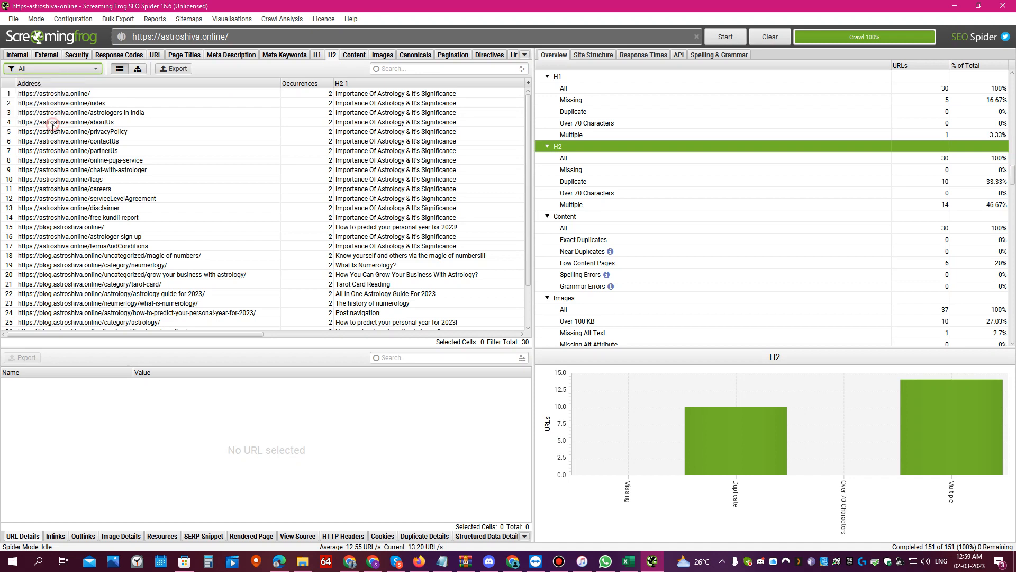
{"action": "left_click", "coordinate": [587, 193]}
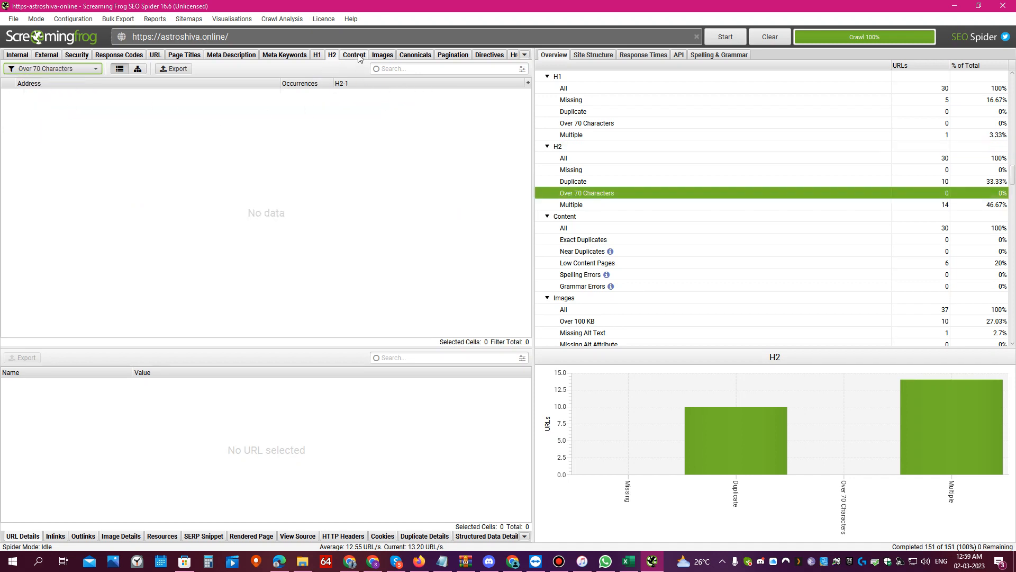
Step: Check Content for exact duplicates (none) and list the six low-content pages with word counts
{"action": "left_click", "coordinate": [353, 54]}
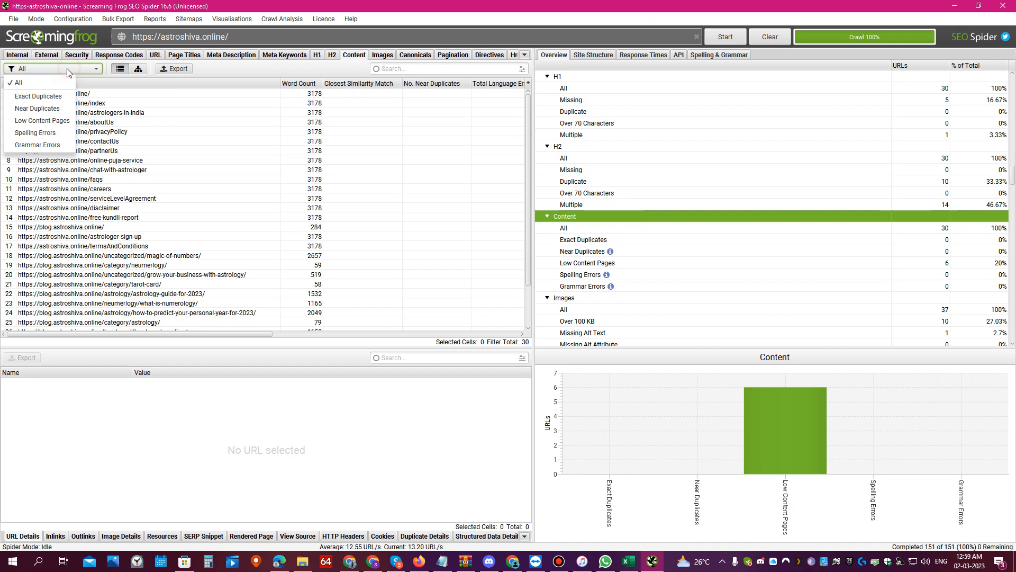
{"action": "mouse_move", "coordinate": [38, 97]}
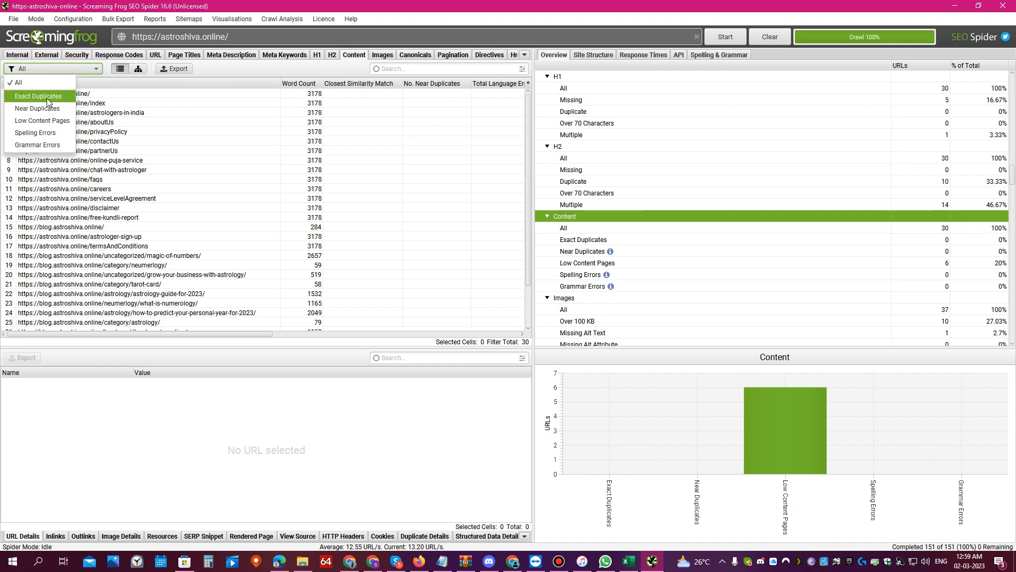
{"action": "left_click", "coordinate": [38, 96]}
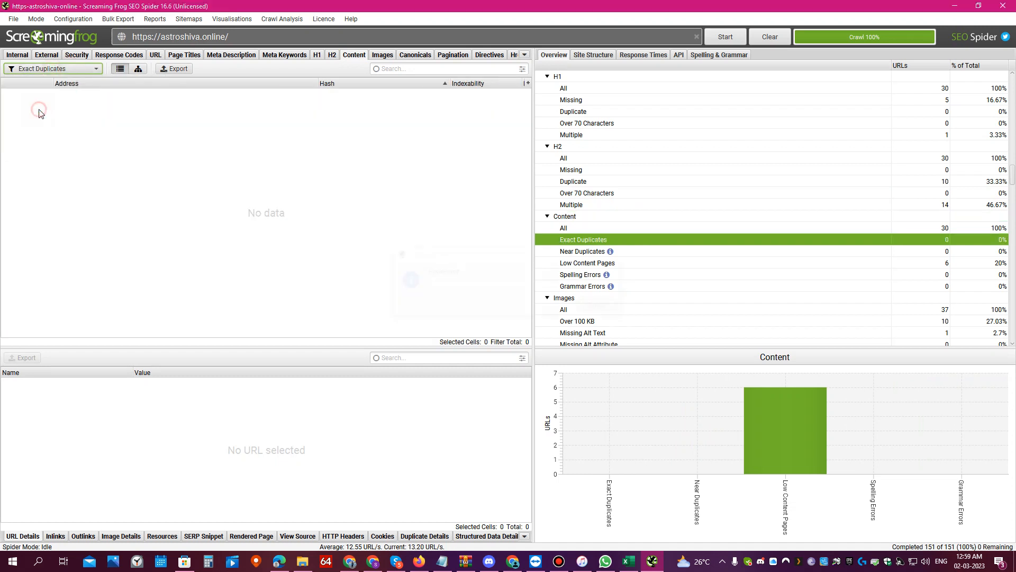
{"action": "left_click", "coordinate": [588, 263]}
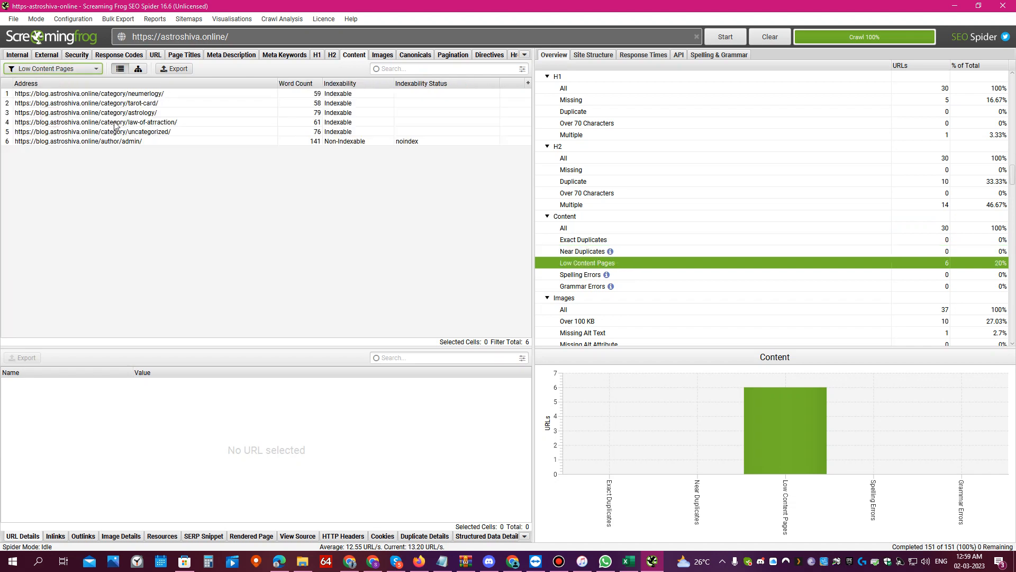
{"action": "mouse_move", "coordinate": [413, 67]}
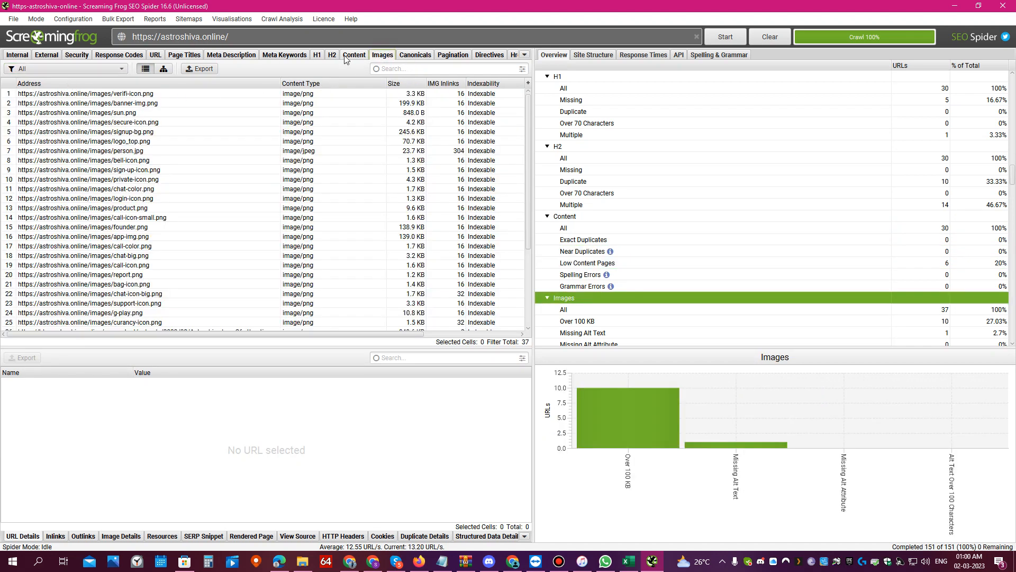
{"action": "left_click", "coordinate": [64, 68]}
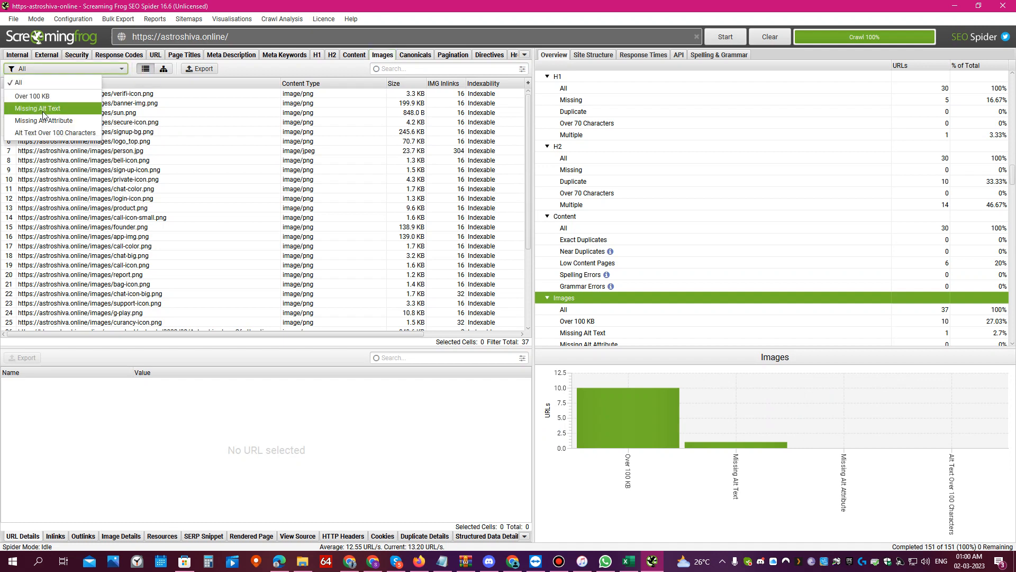
{"action": "left_click", "coordinate": [37, 108]}
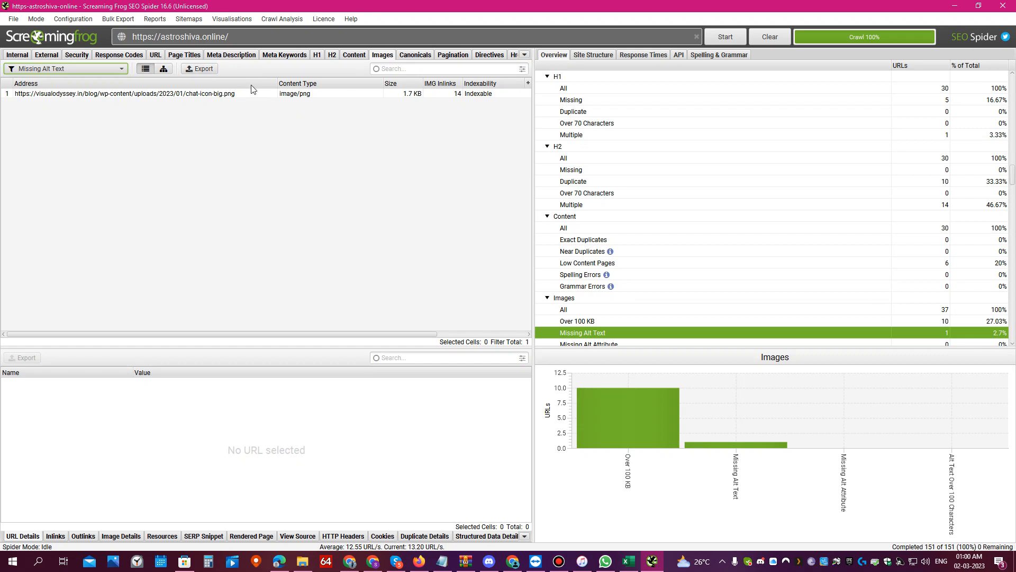
{"action": "left_click", "coordinate": [65, 68]}
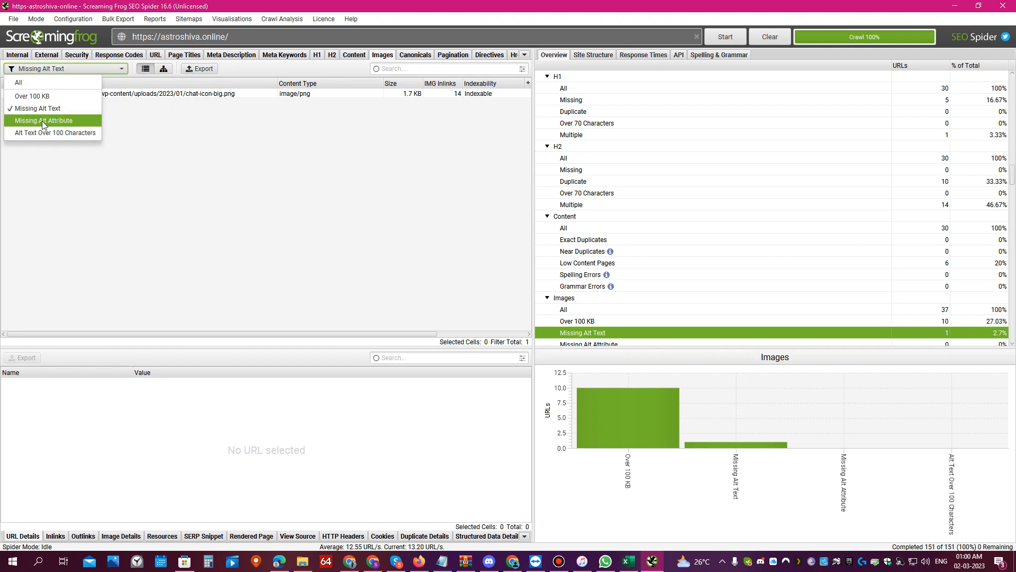
{"action": "left_click", "coordinate": [19, 83]}
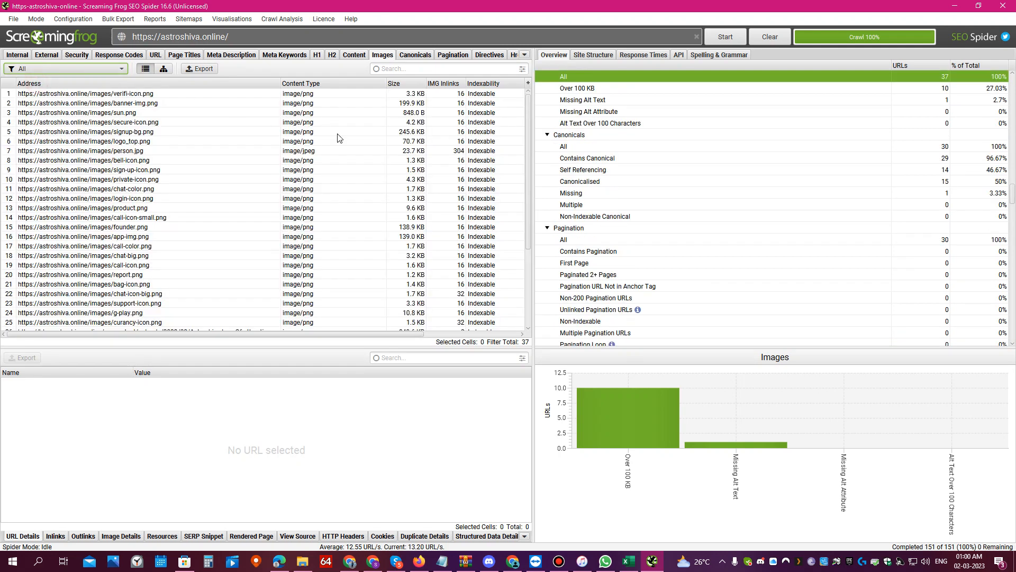
{"action": "scroll", "scroll_direction": "right", "scroll_amount": 3}
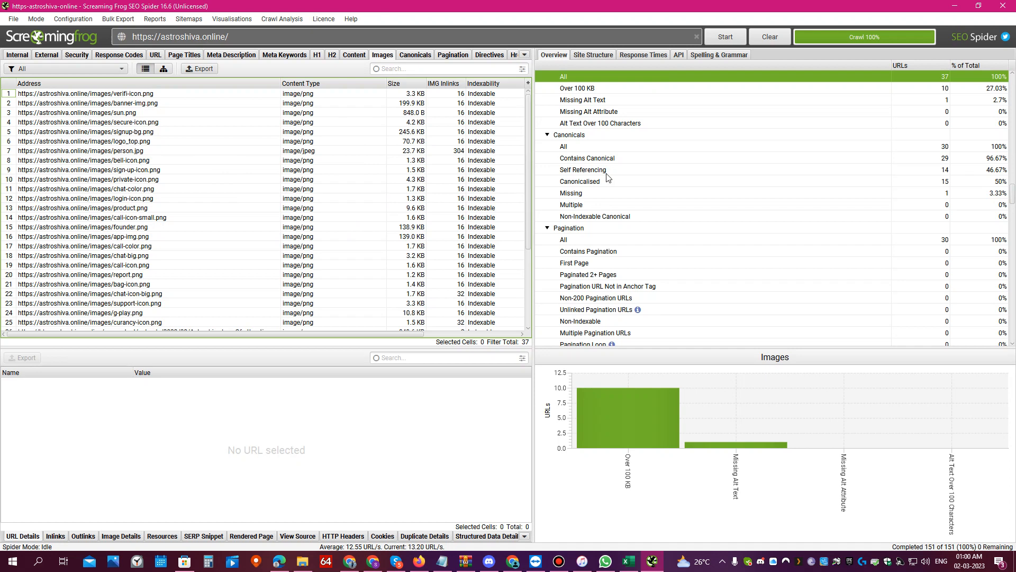
{"action": "mouse_move", "coordinate": [446, 192]}
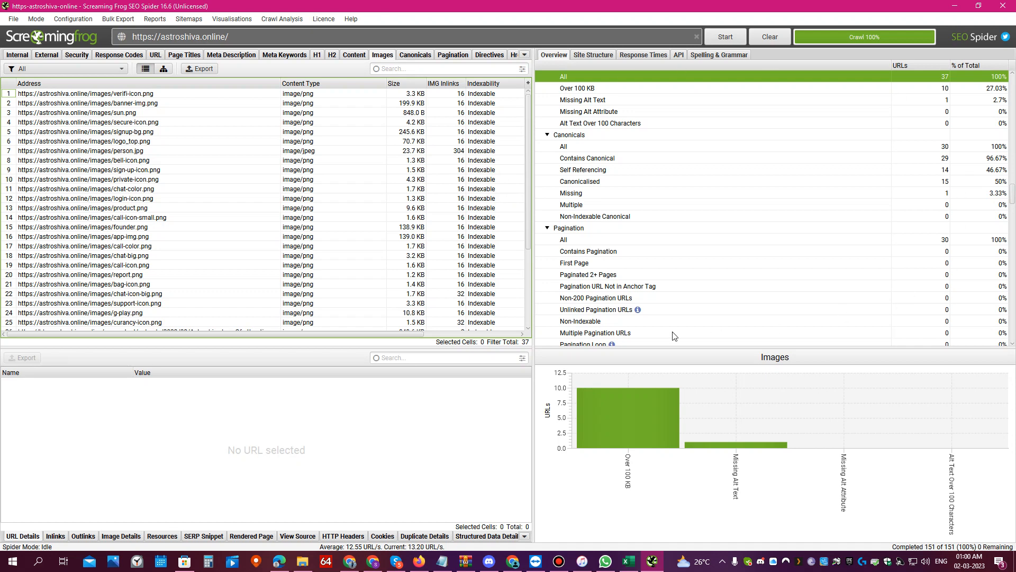
{"action": "mouse_move", "coordinate": [638, 309]}
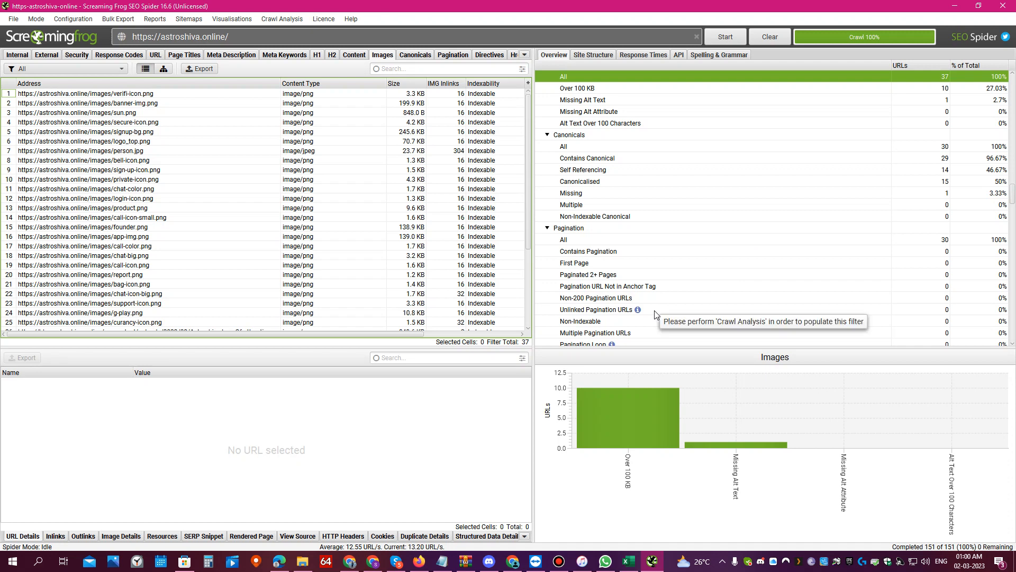